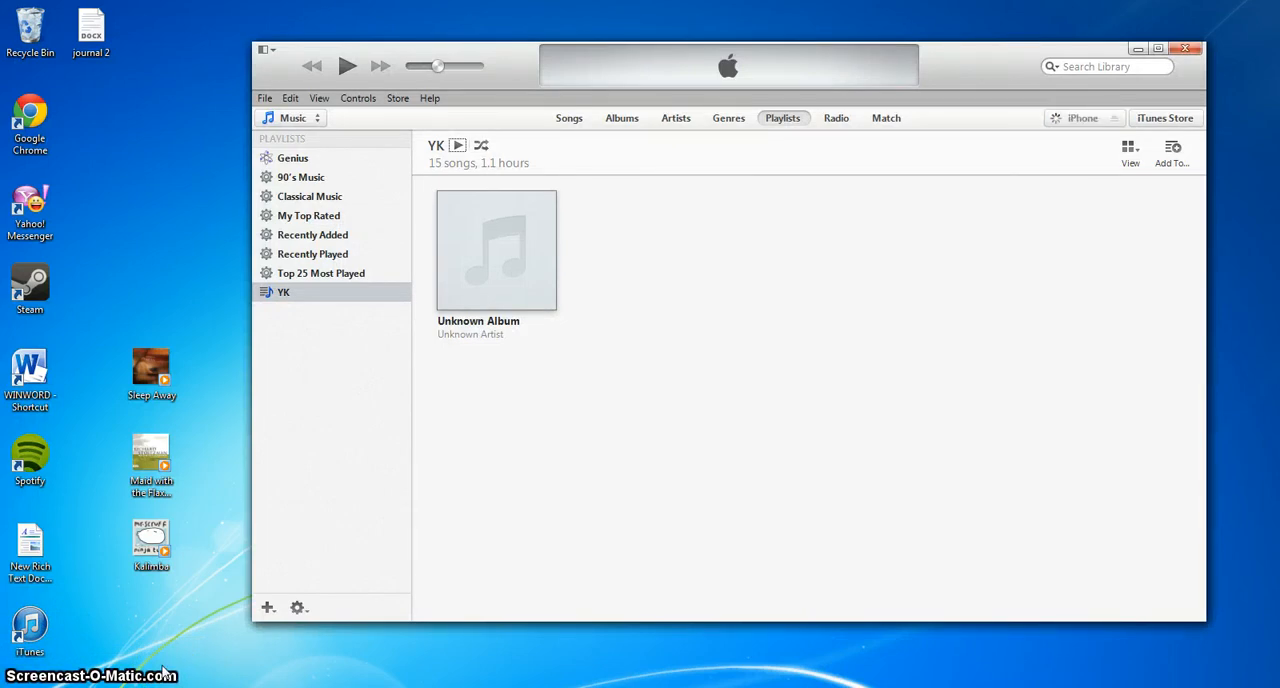
mouse_move(298, 608)
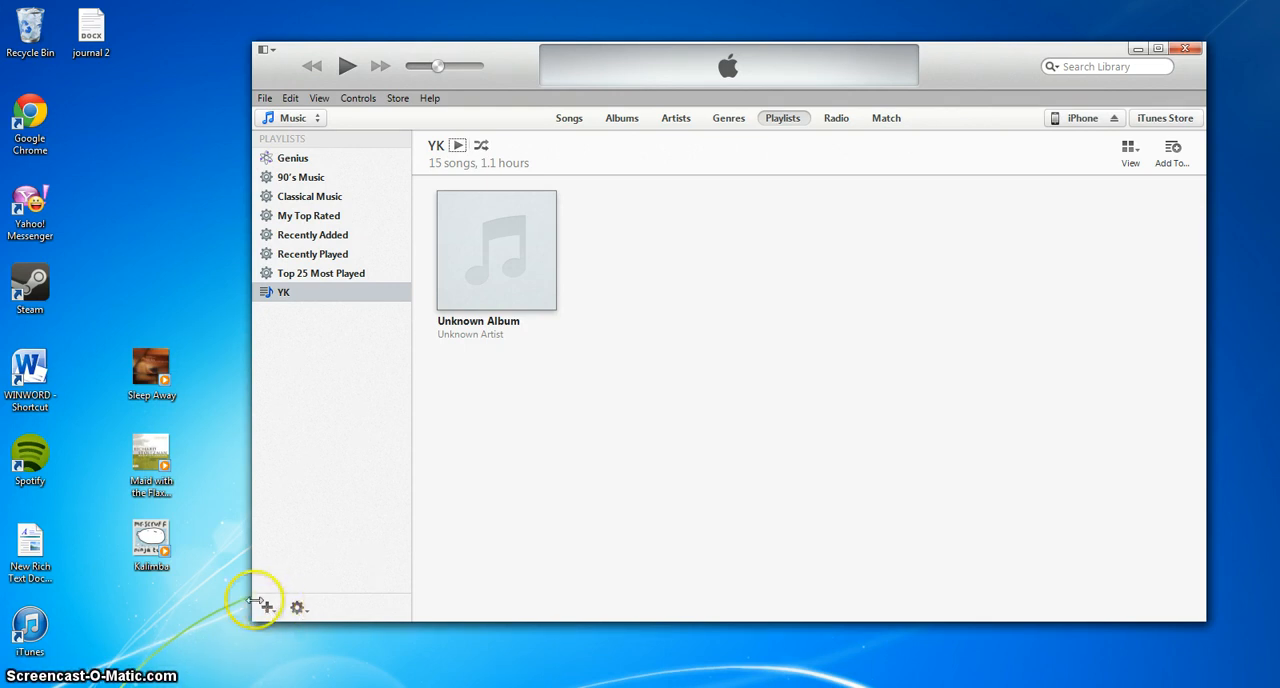
Step: Add a new empty playlist from the sidebar's + menu
click(268, 608)
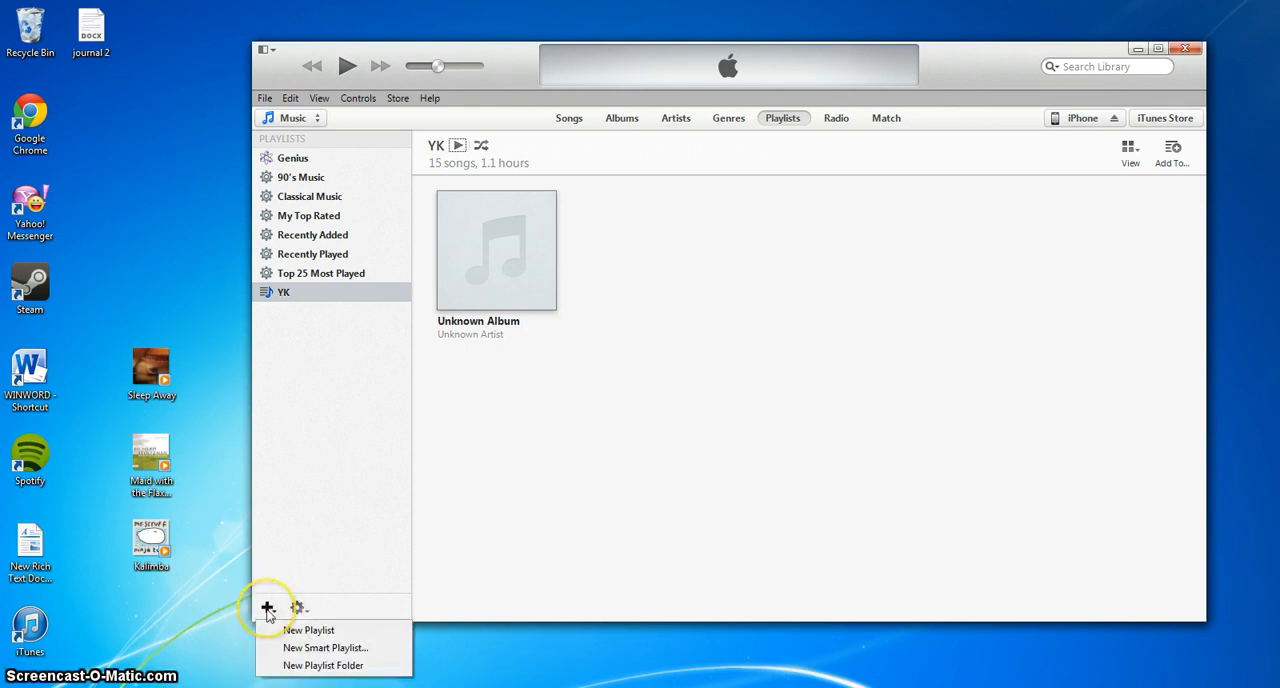
mouse_move(284, 630)
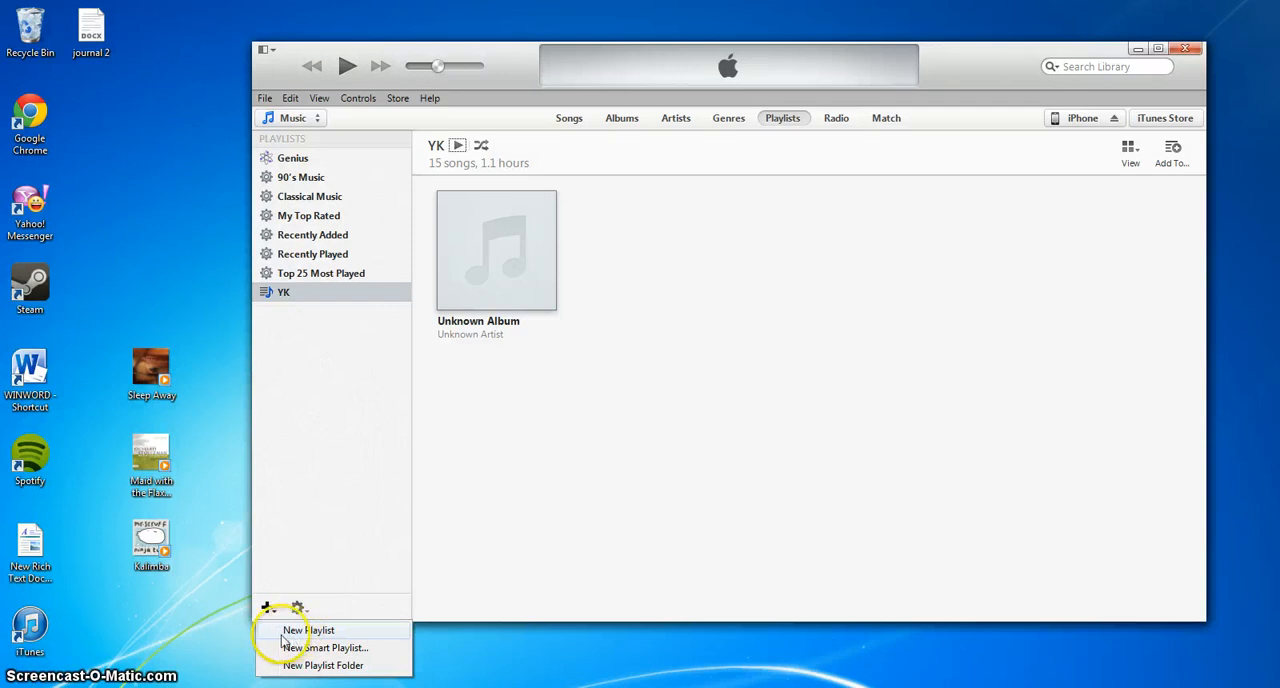
click(308, 630)
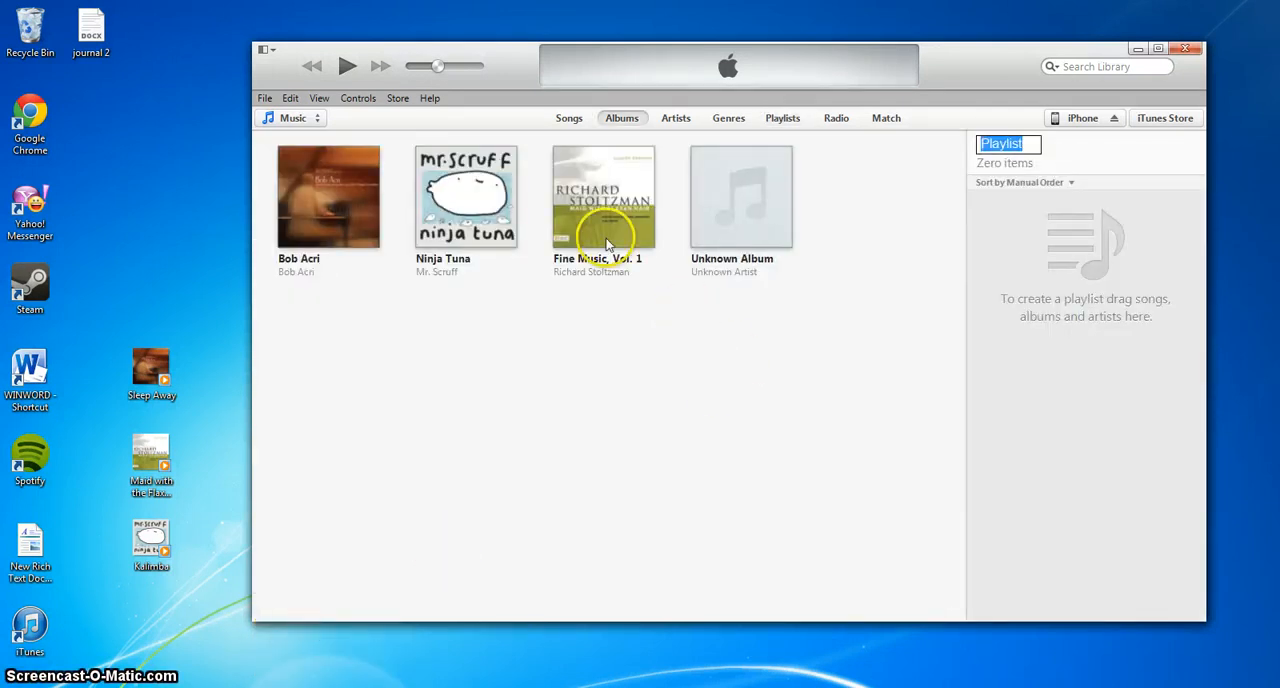
mouse_move(604, 278)
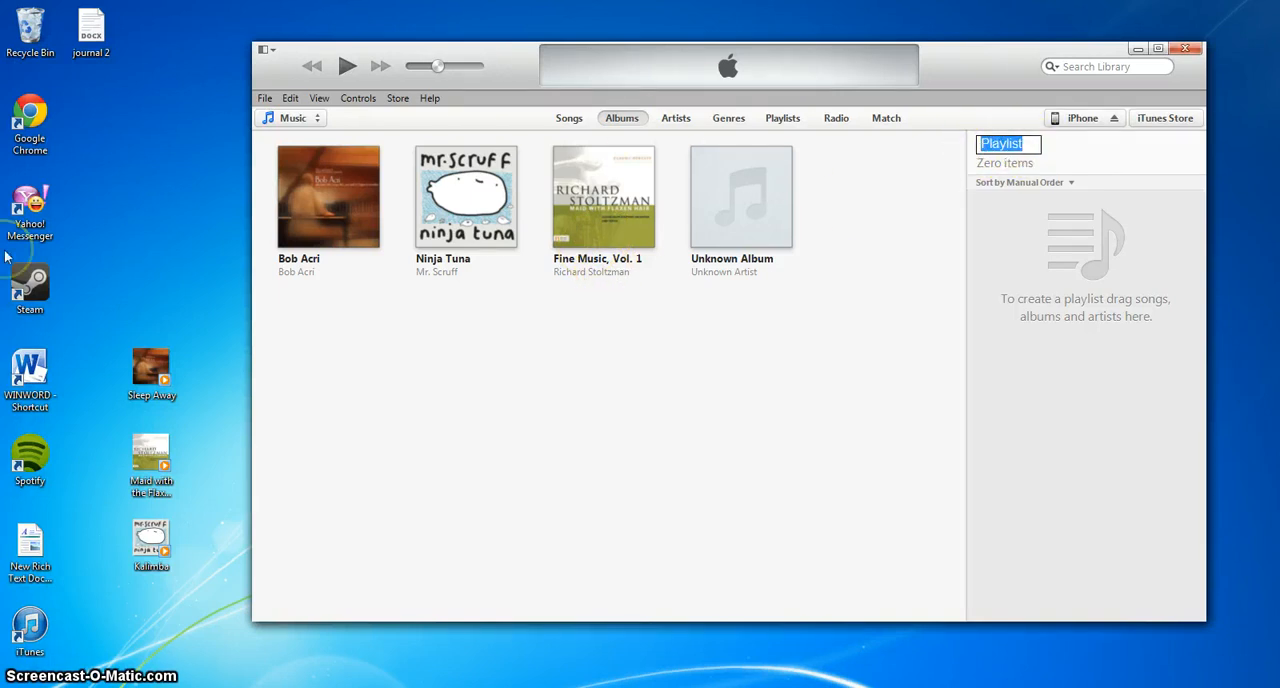
Step: Enter the new playlist's name in the playlist editor's name field
text(My)
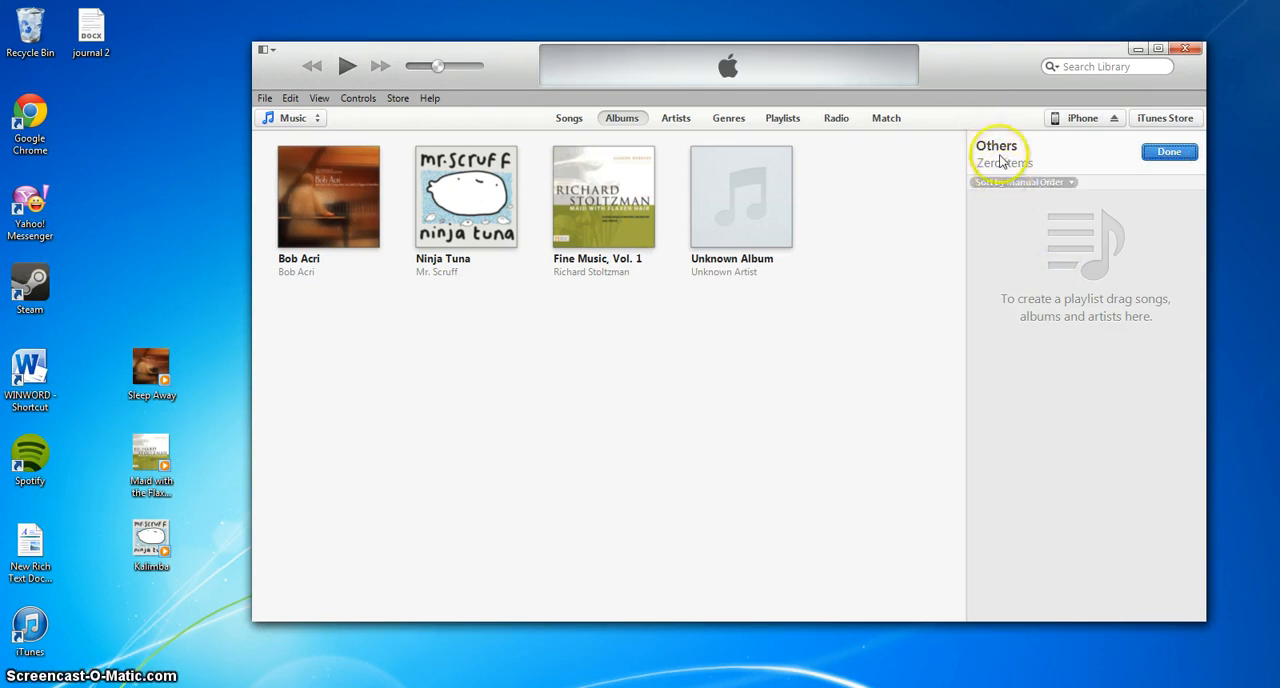
mouse_move(540, 512)
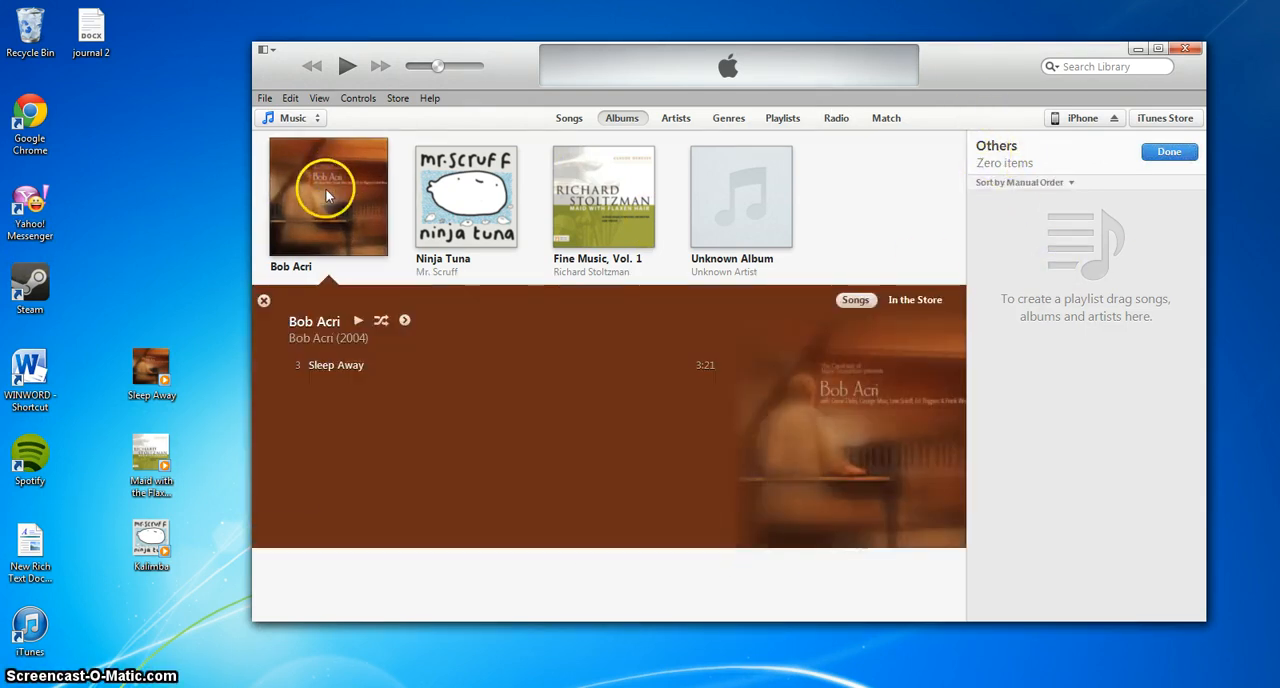
mouse_move(916, 278)
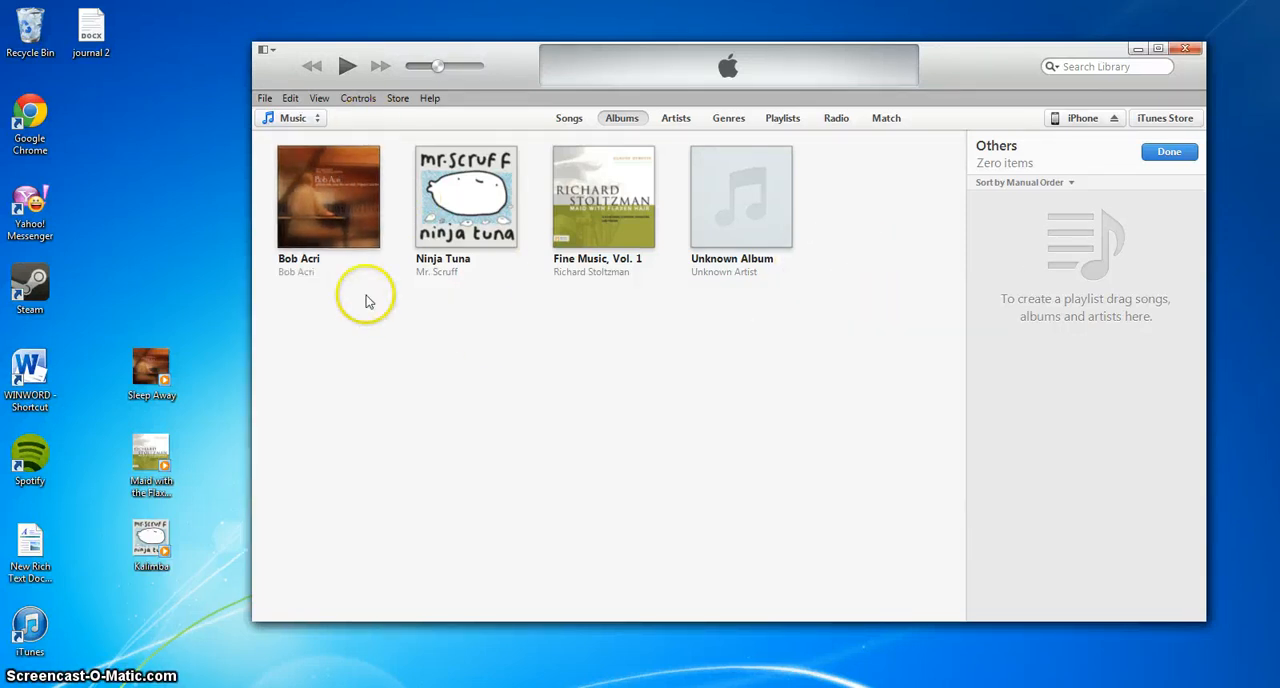
Step: Drag Sleep Away, Maid with the Flaxen Hair and Kalimba from the desktop into Others
click(328, 196)
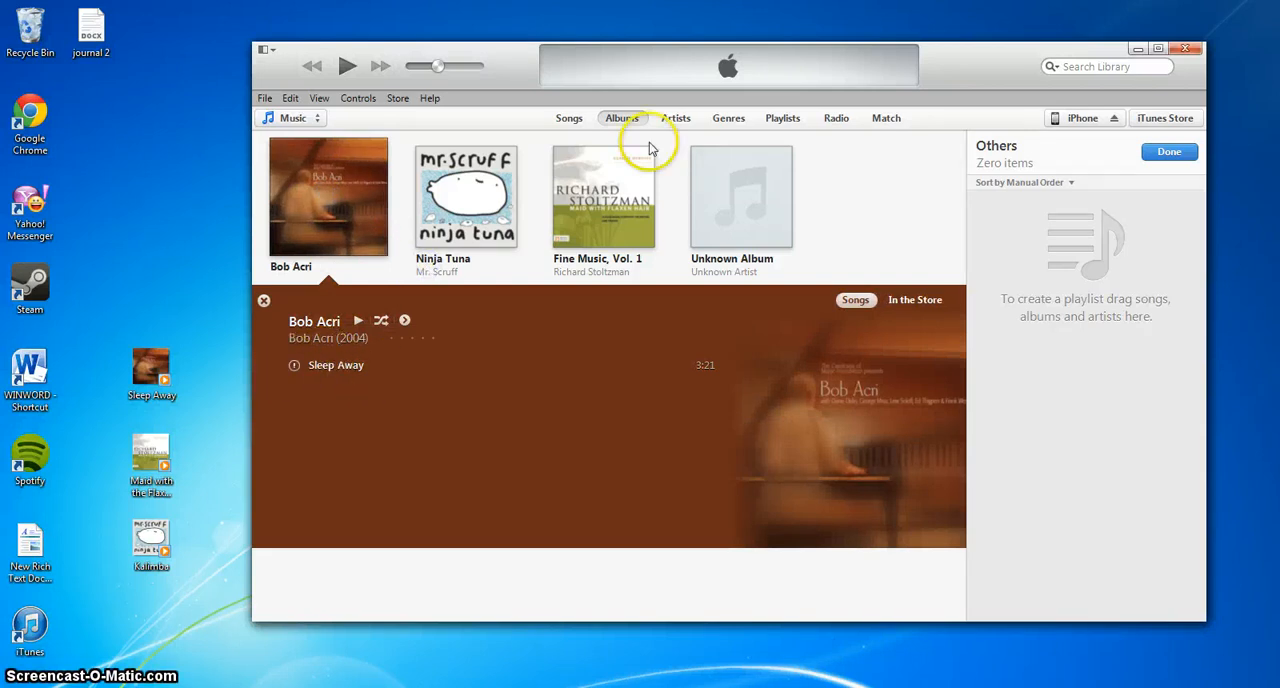
click(264, 300)
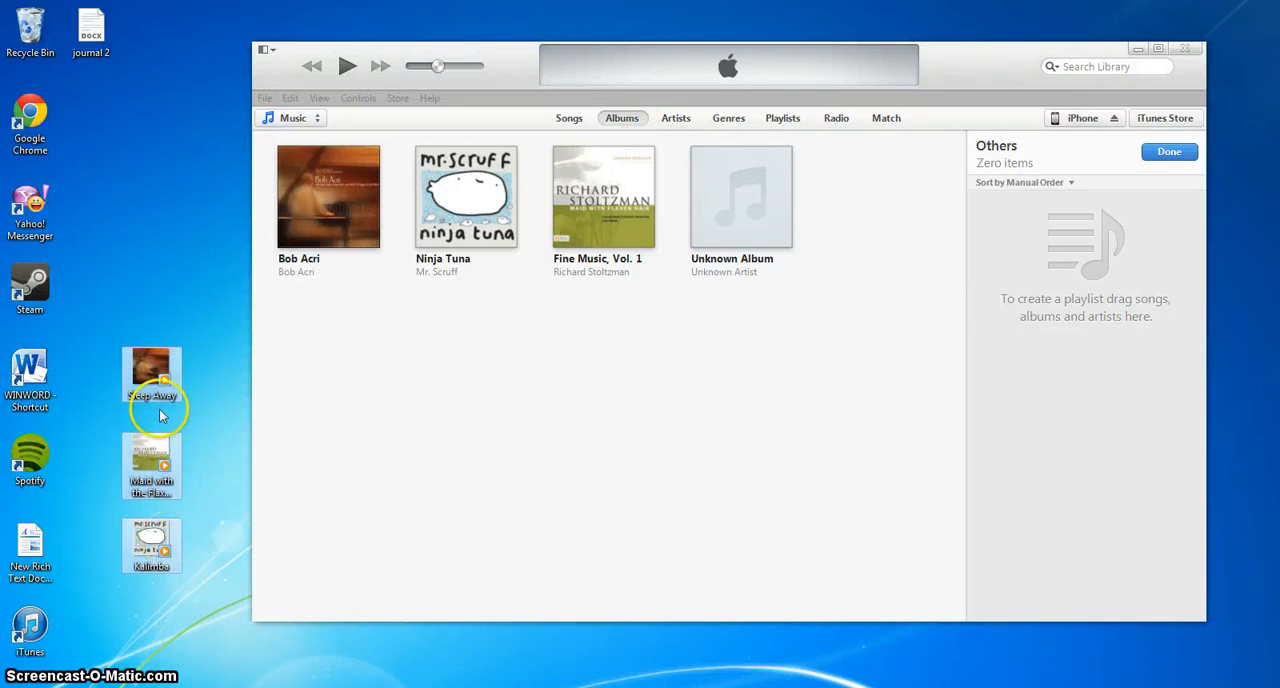
mouse_move(148, 370)
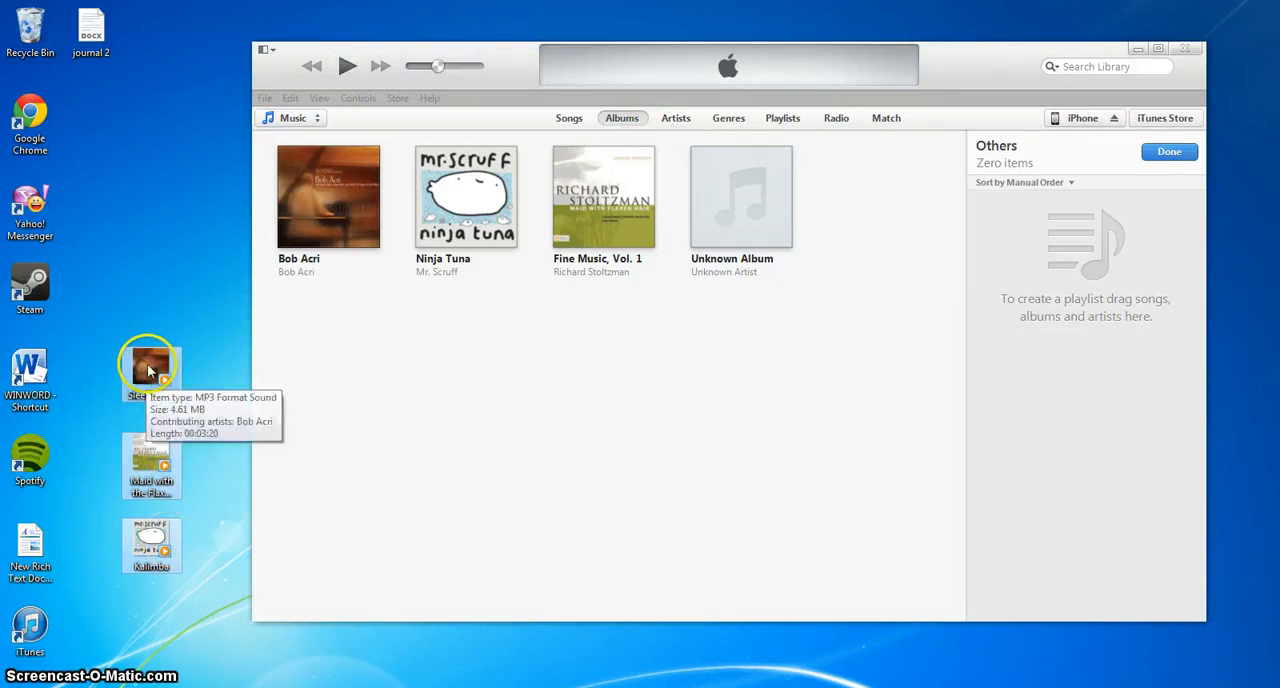
drag(148, 360, 708, 360)
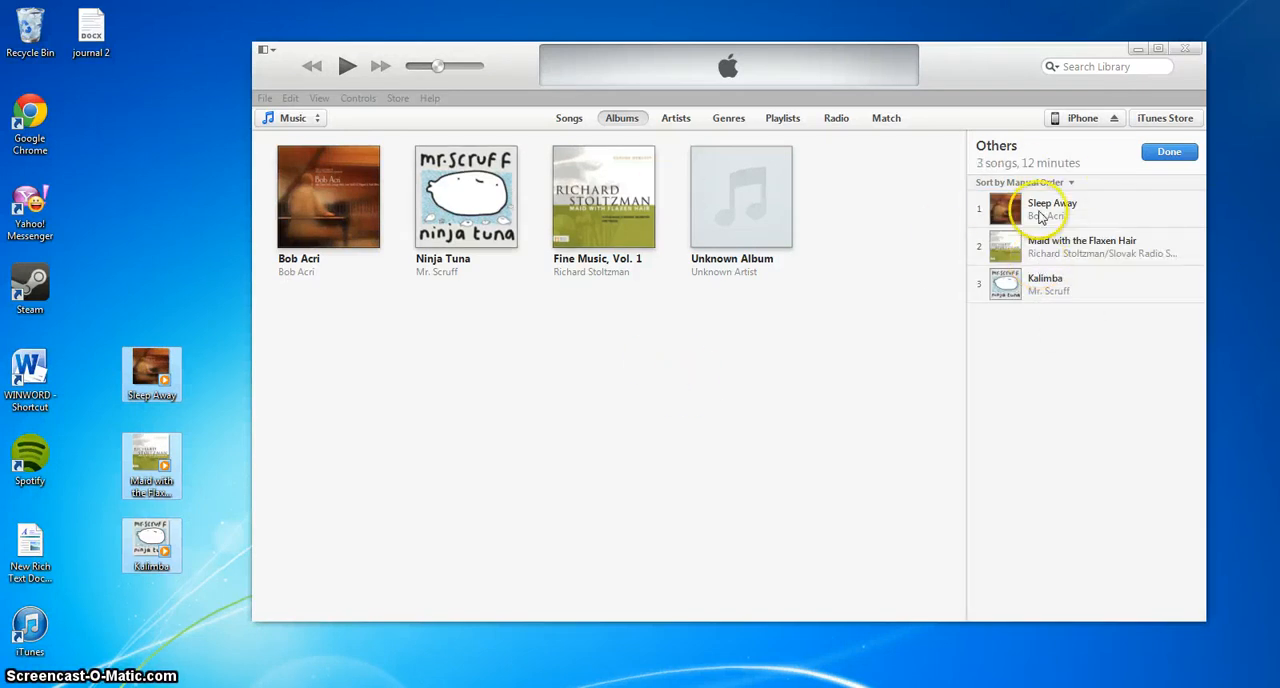
mouse_move(1096, 192)
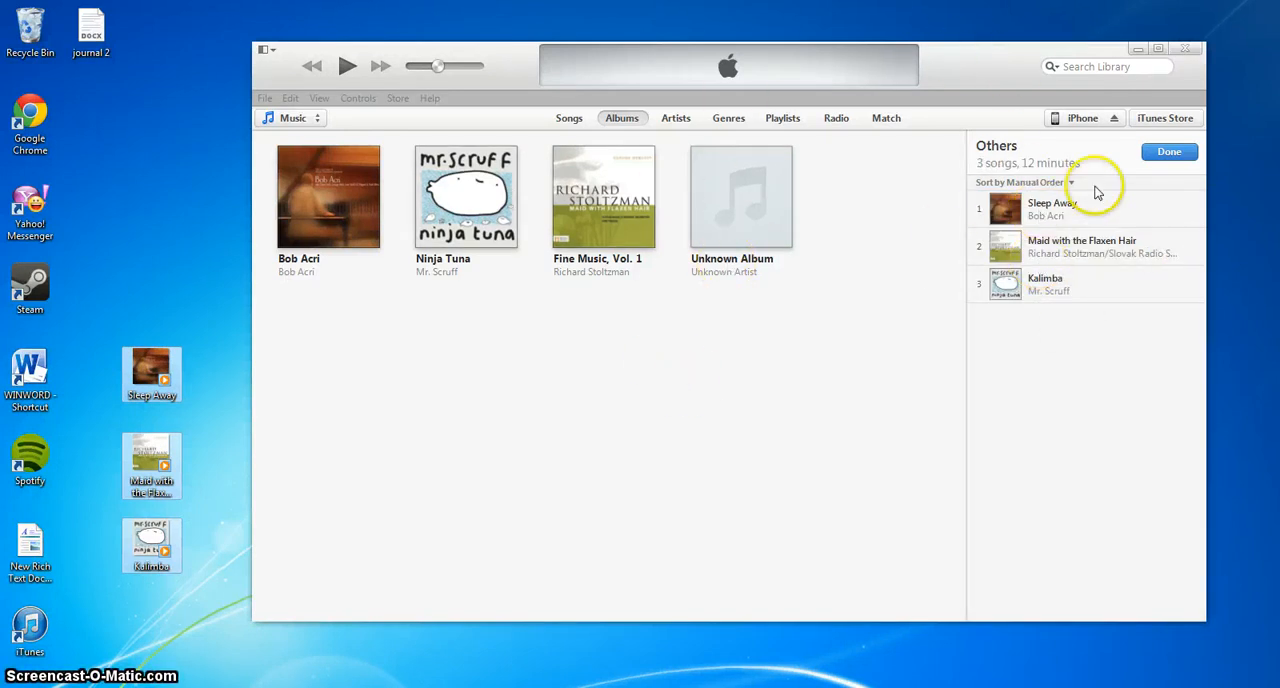
mouse_move(1078, 304)
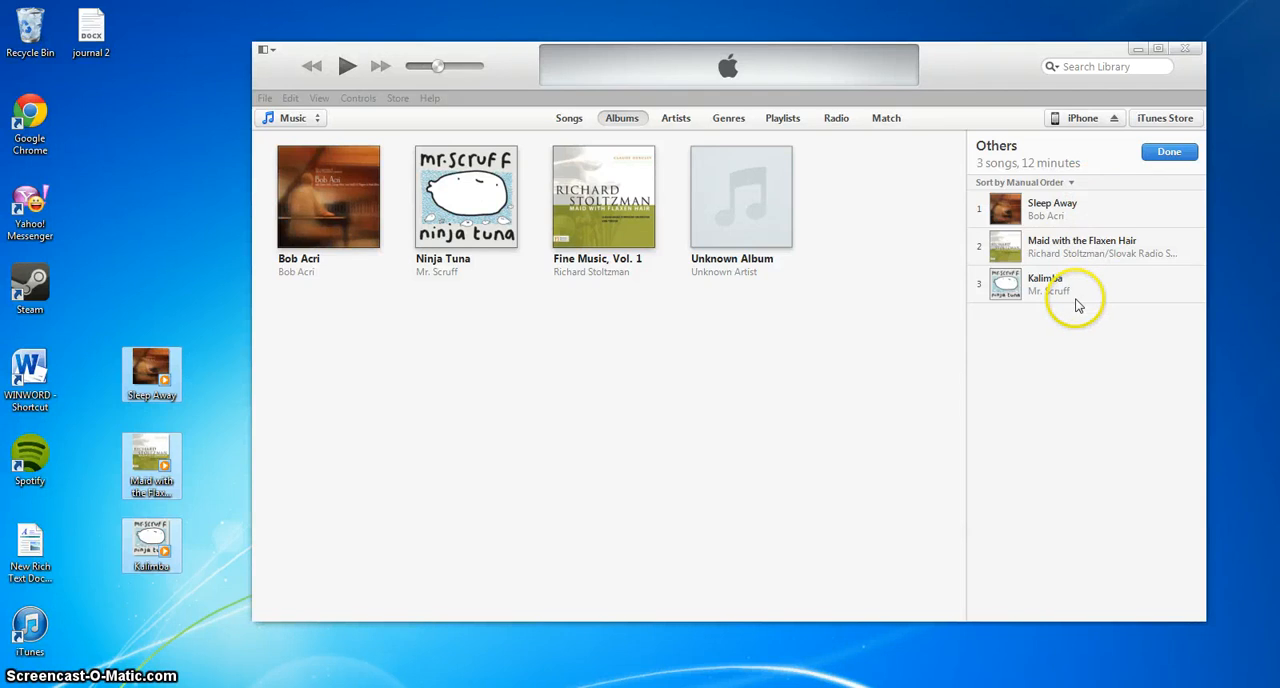
mouse_move(1070, 308)
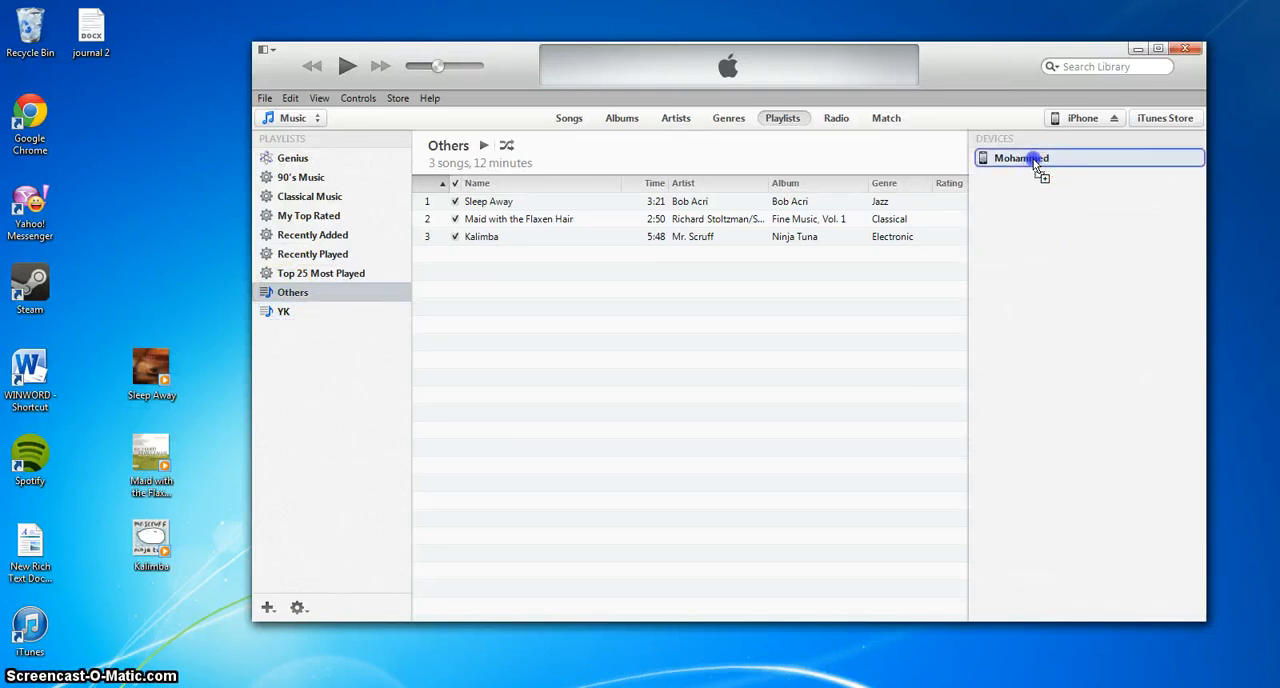
Step: Drop the finished Others playlist onto the iPhone under Devices
click(1020, 158)
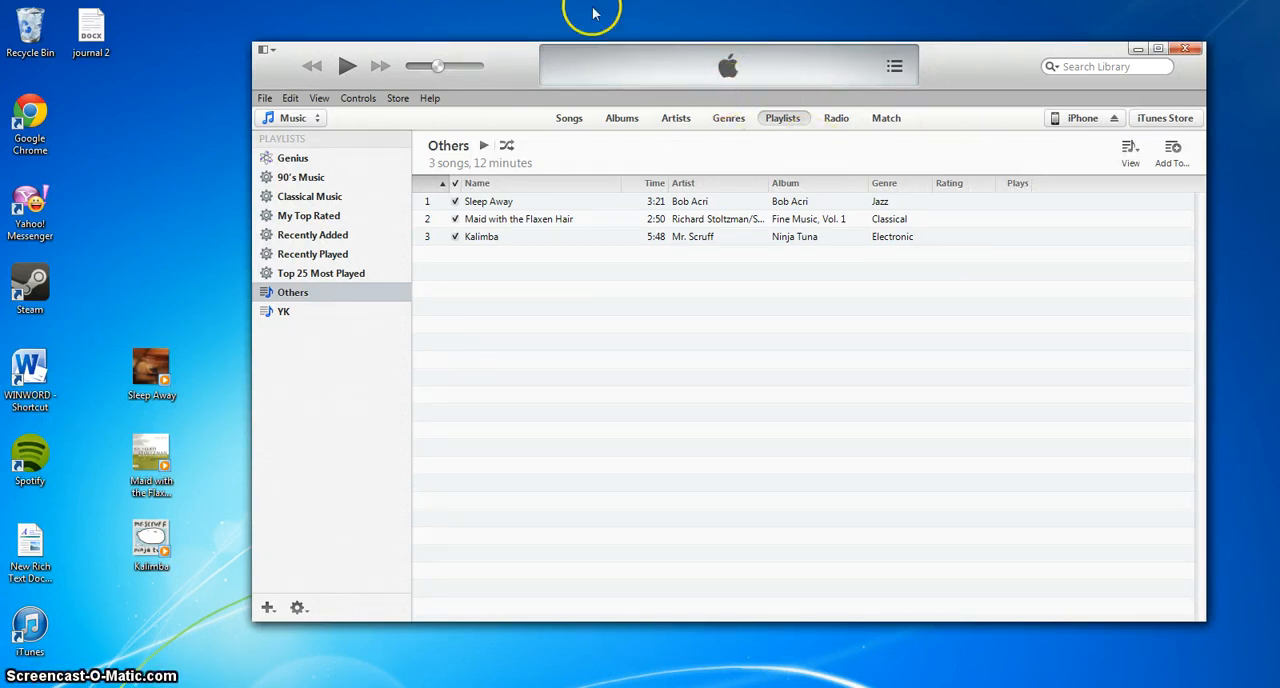
mouse_move(594, 14)
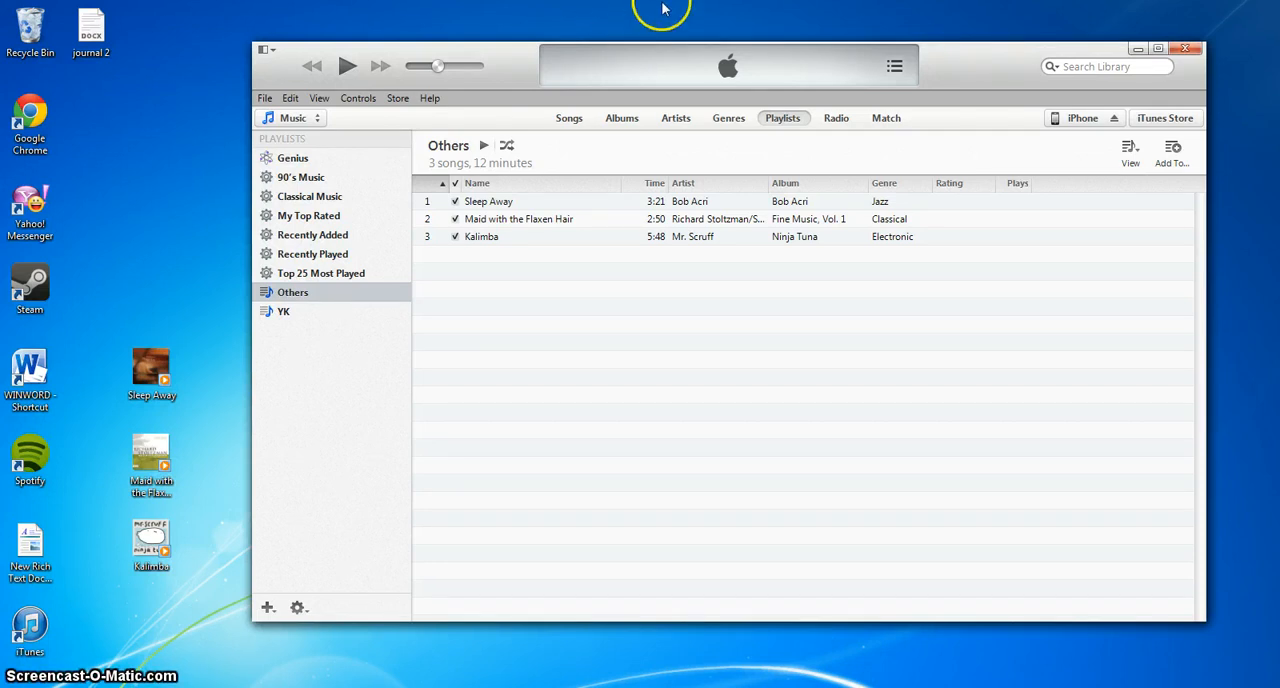
mouse_move(460, 340)
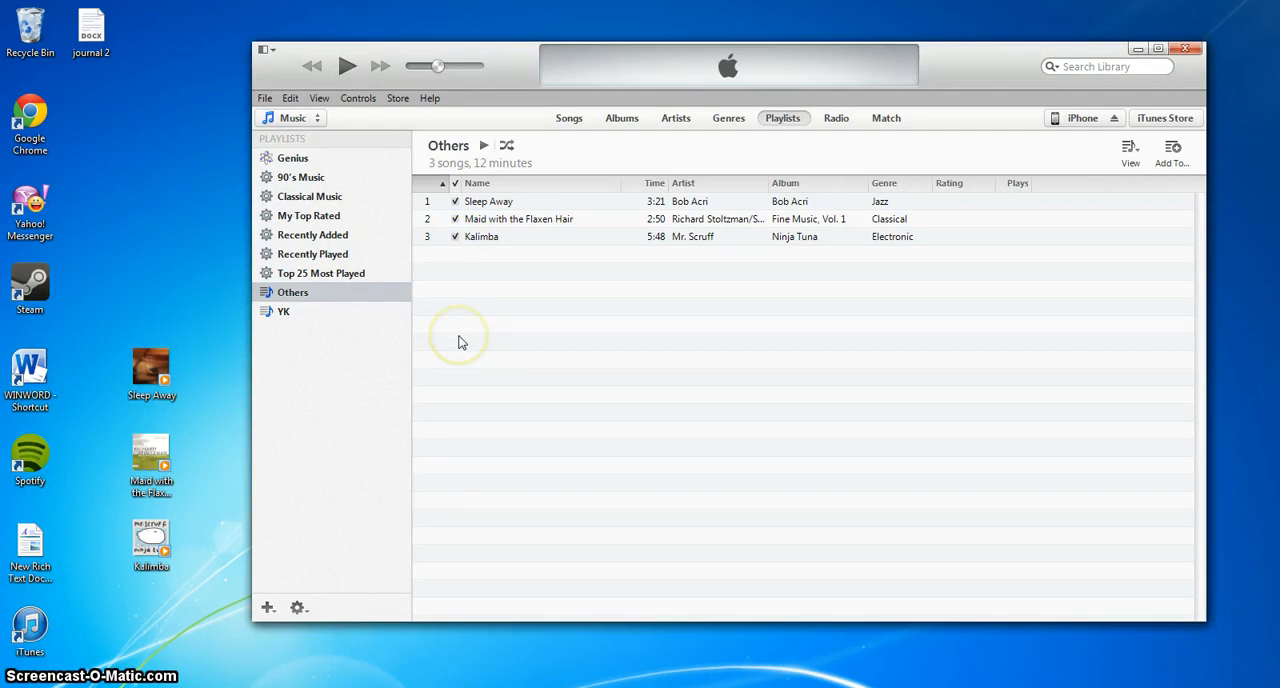
mouse_move(438, 304)
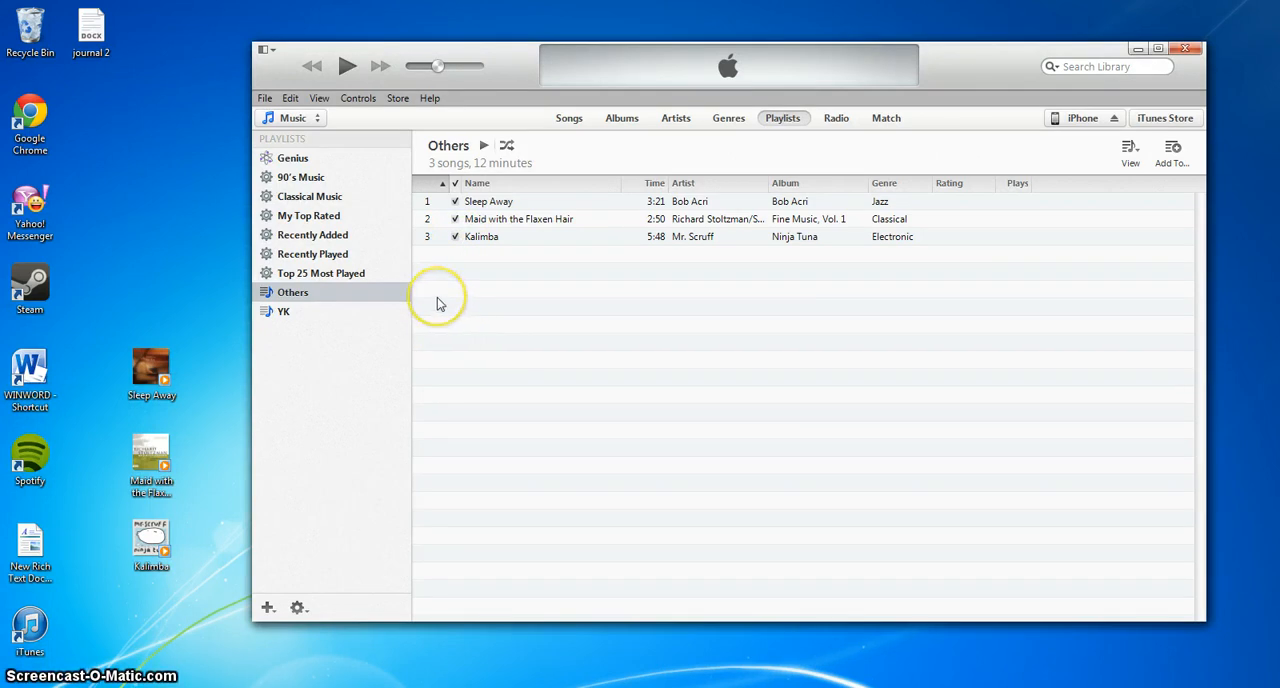
mouse_move(438, 304)
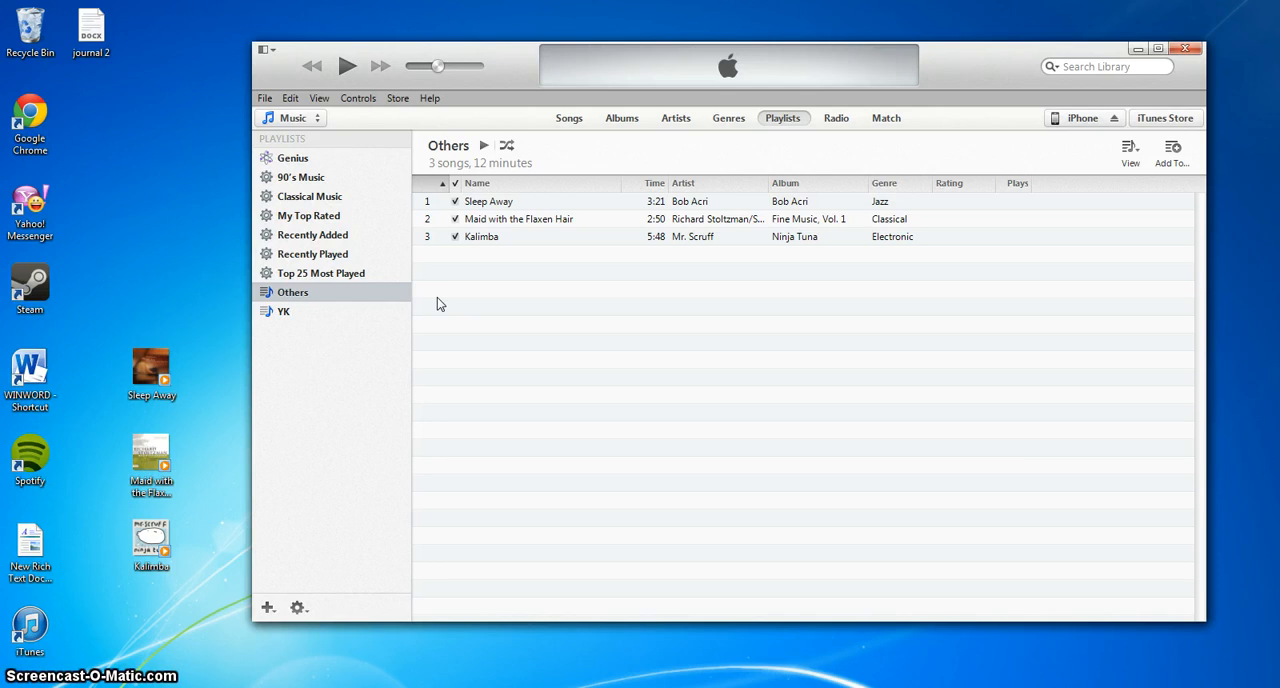
mouse_move(492, 478)
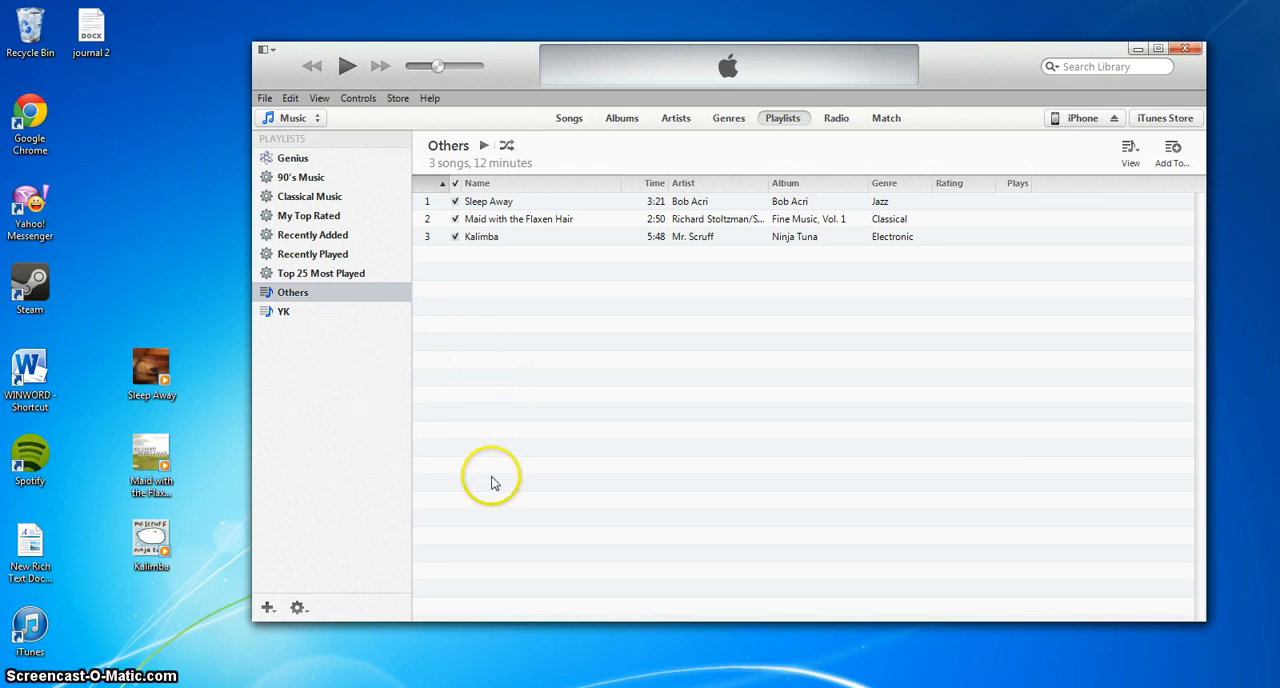